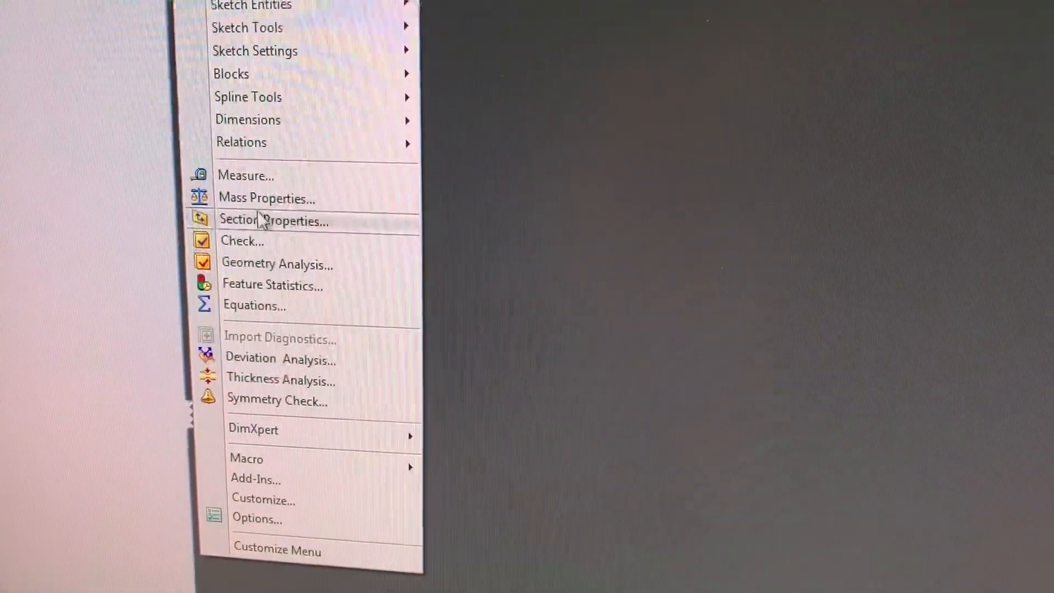
Display the shift ball's mass properties report, showing 138.01 grams in Aluminum 6061-T6
left_click(266, 197)
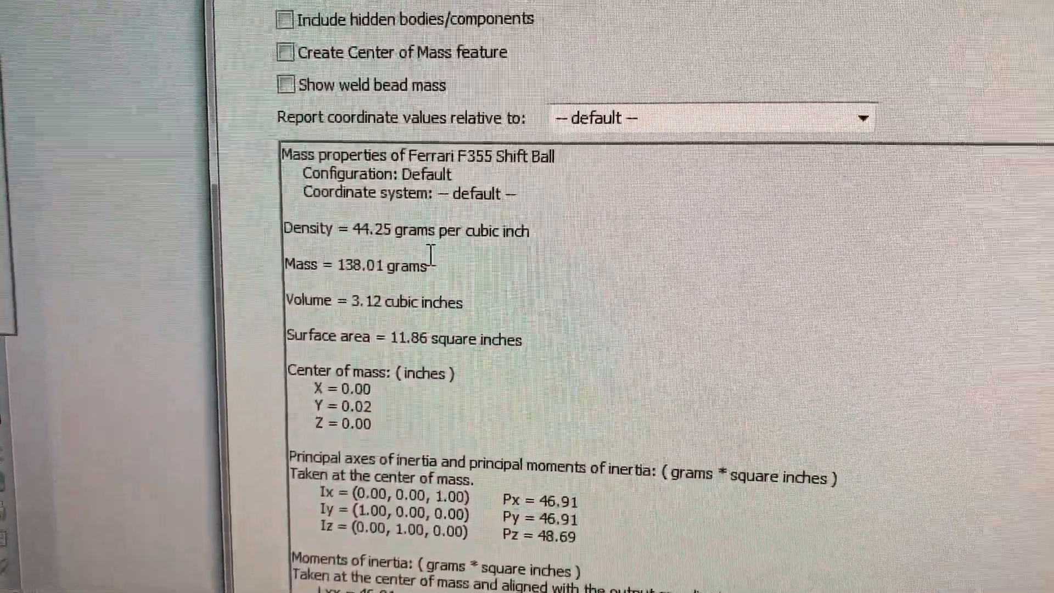
scroll("up", 3)
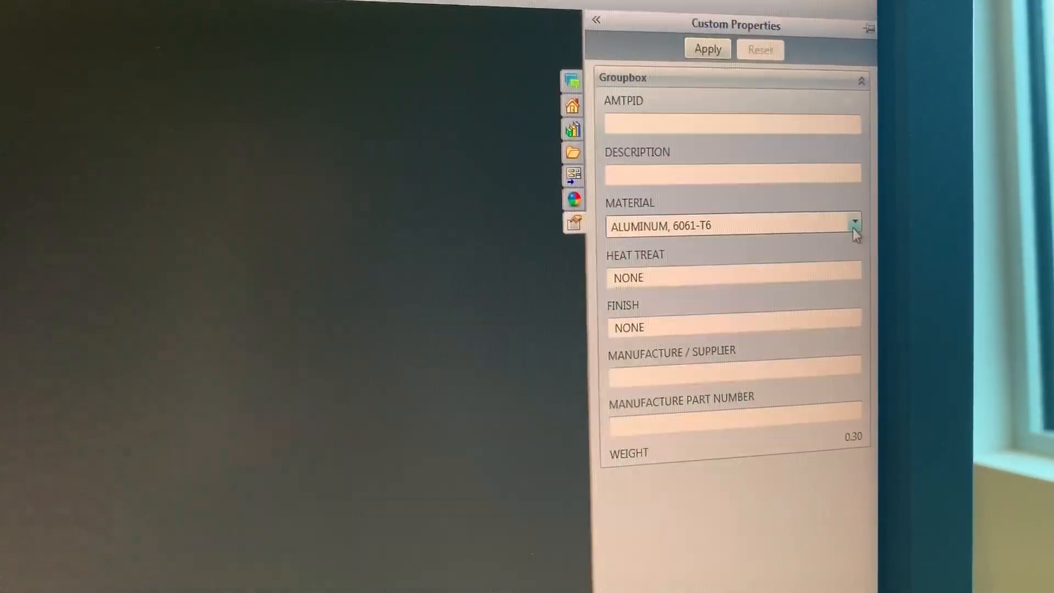
Set the material to Aluminum 7075-T6 and recheck mass properties, now 143.63 grams
left_click(854, 225)
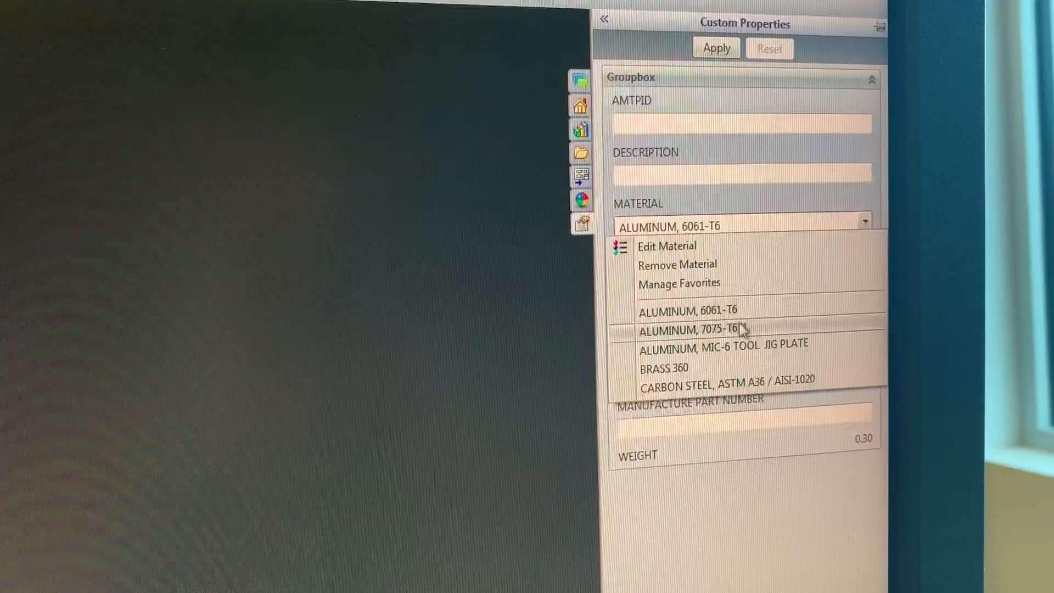
left_click(699, 330)
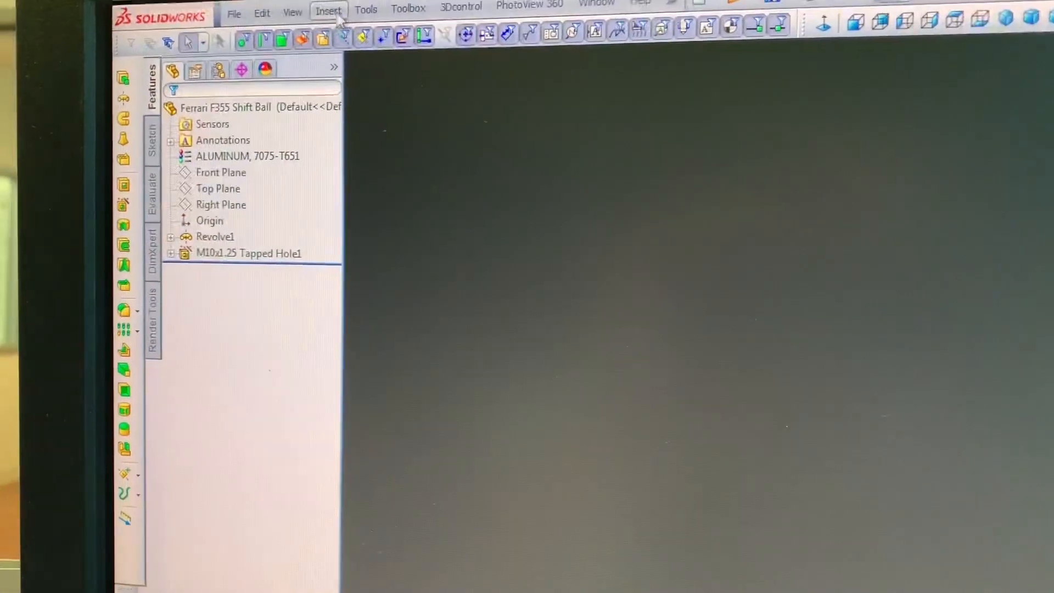
left_click(365, 10)
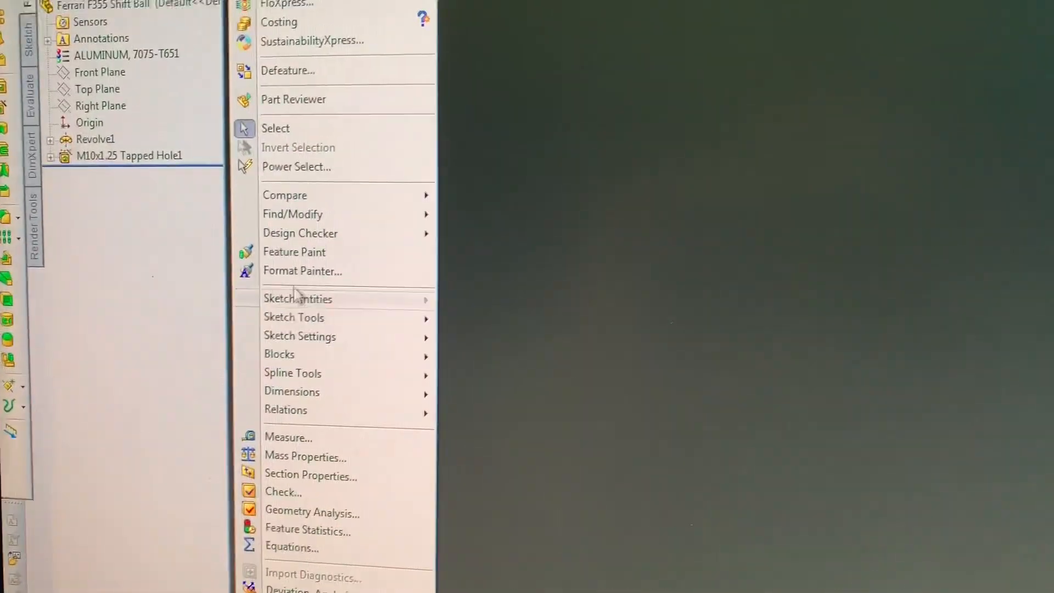
left_click(305, 456)
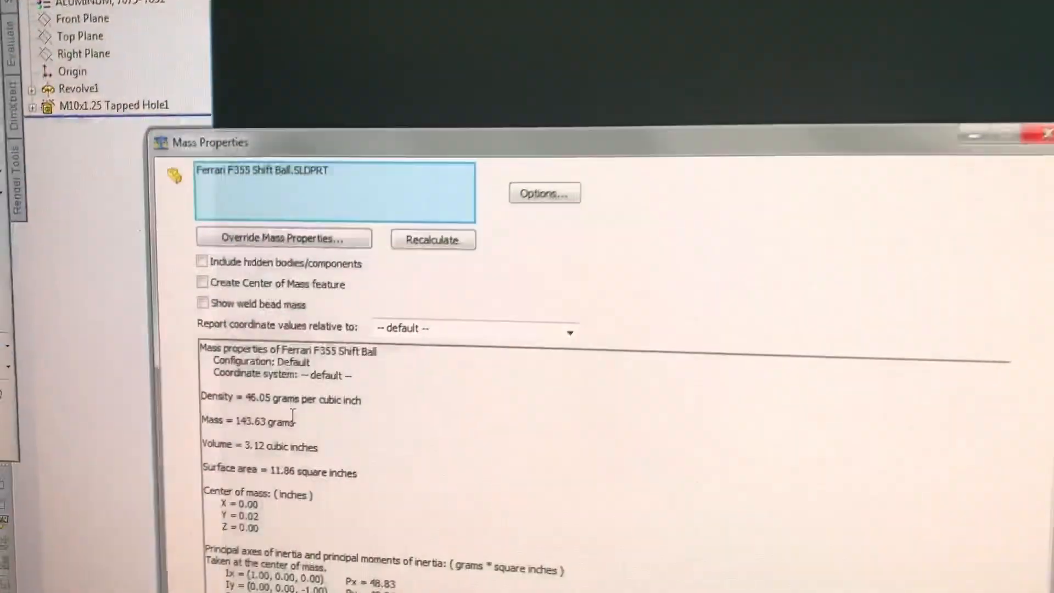